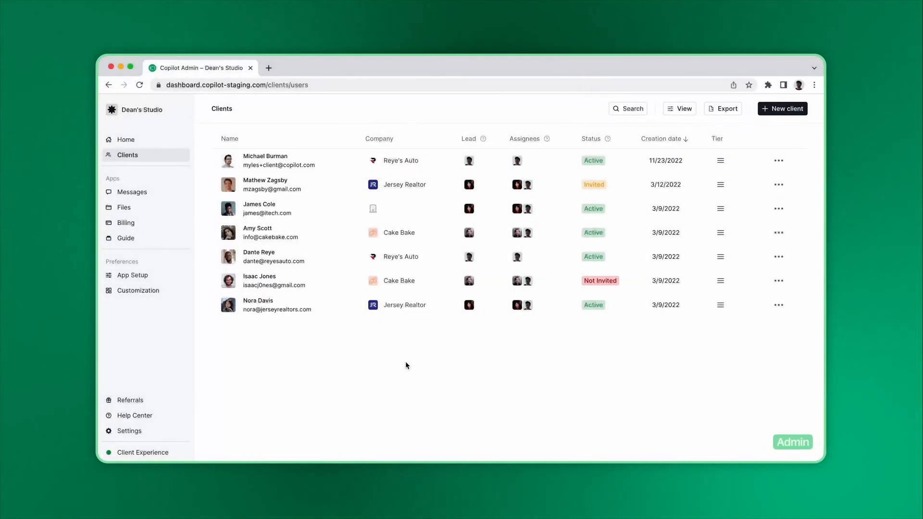
Check the team members page, then view the empty Clients page as the staff member
click(128, 431)
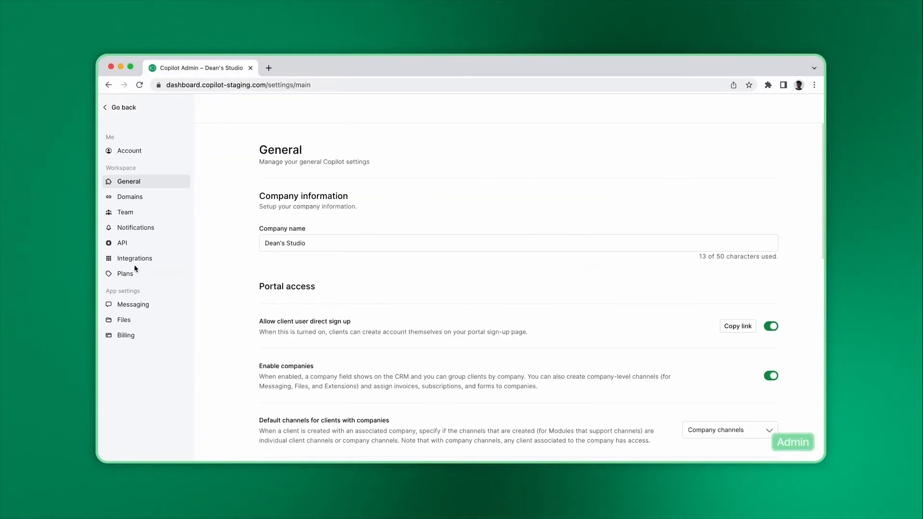
click(125, 212)
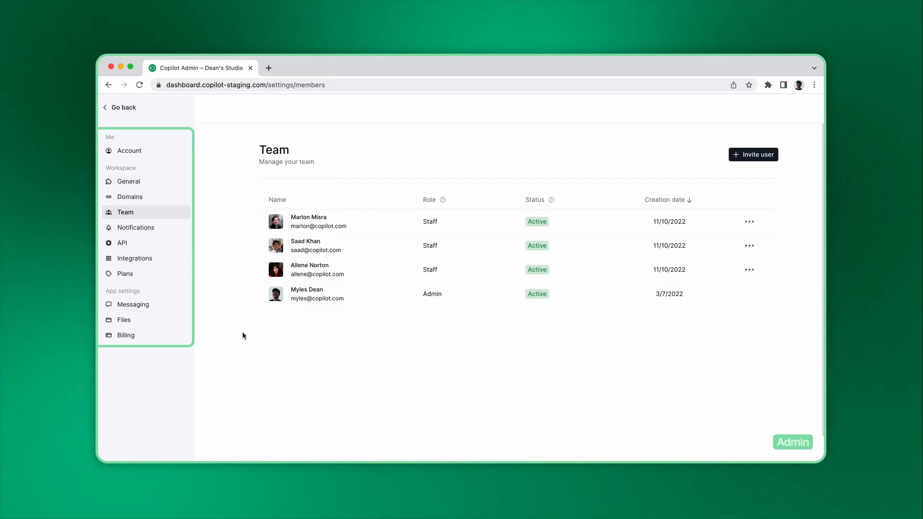
click(119, 106)
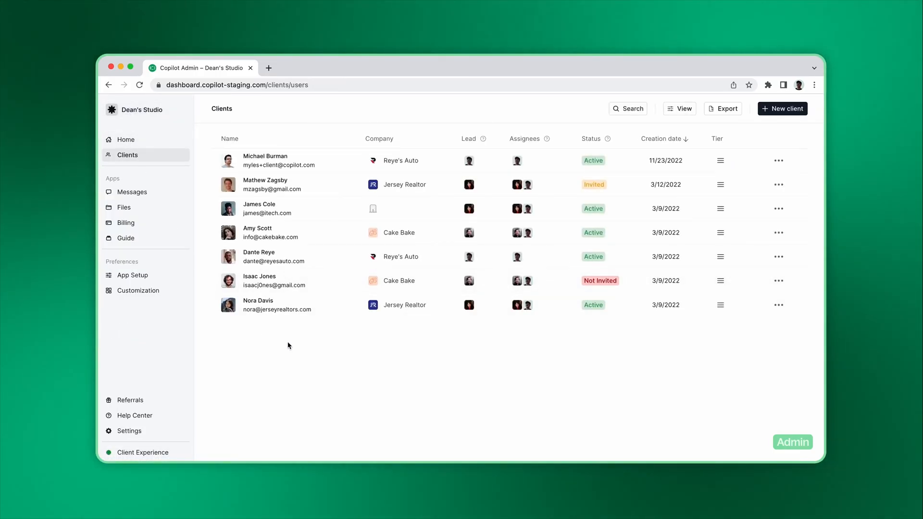
click(521, 185)
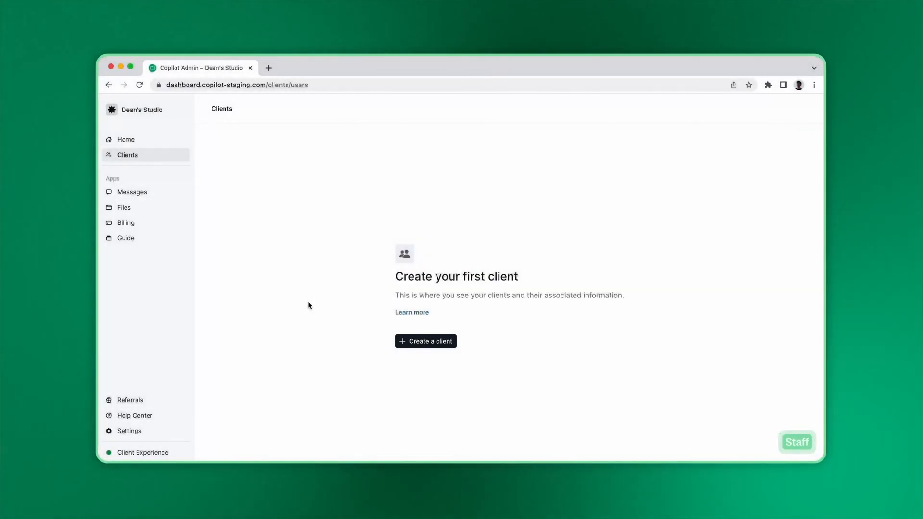
Visit the staff member's Account profile in settings and go back to the admin client list
click(128, 431)
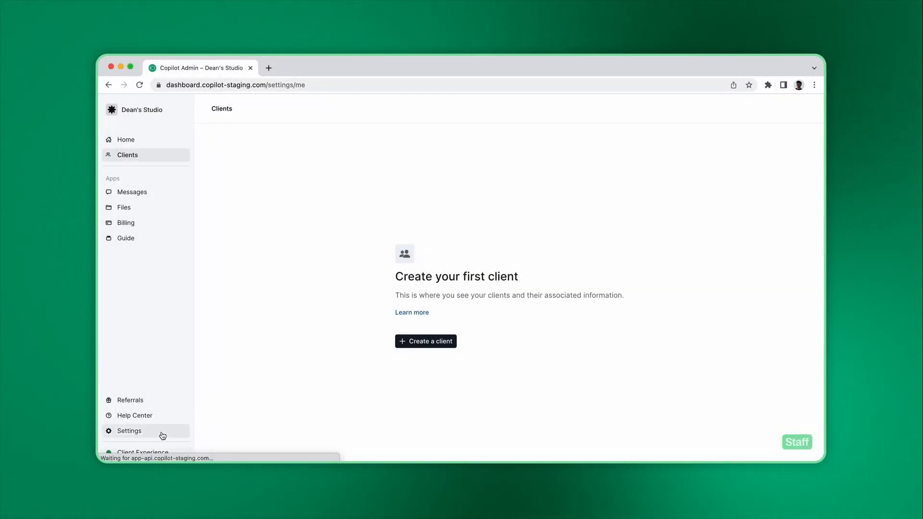
click(128, 431)
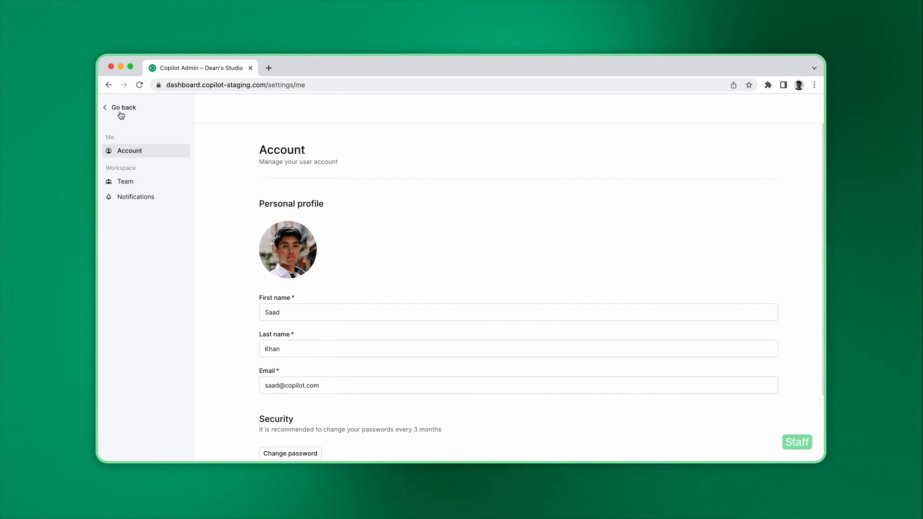
click(120, 107)
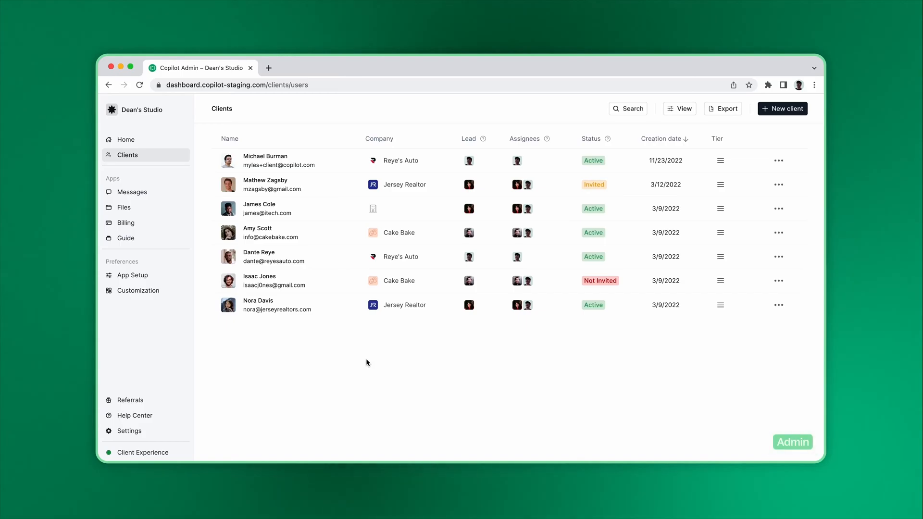
mouse_move(203, 431)
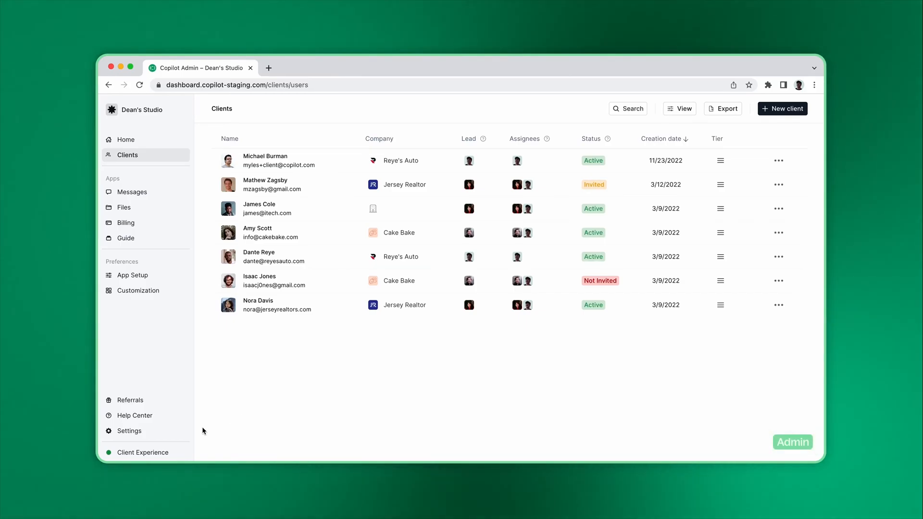
click(128, 431)
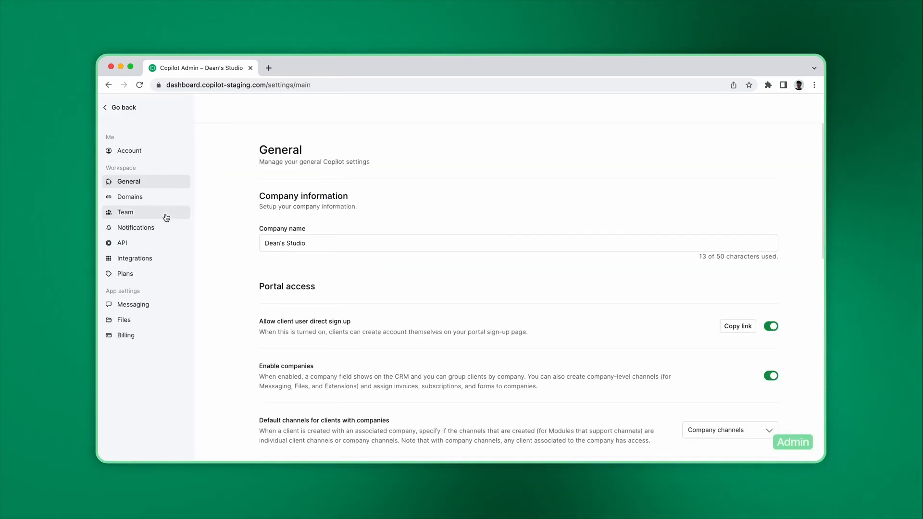
click(125, 211)
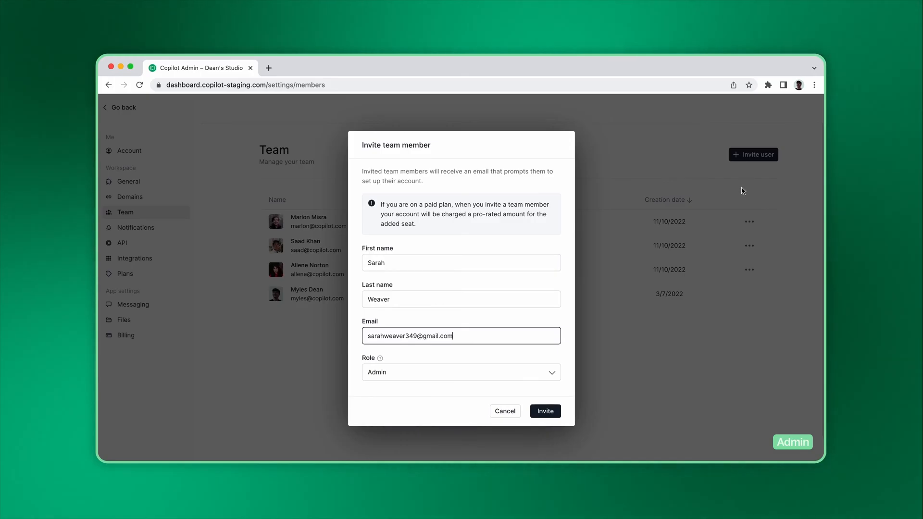
click(460, 372)
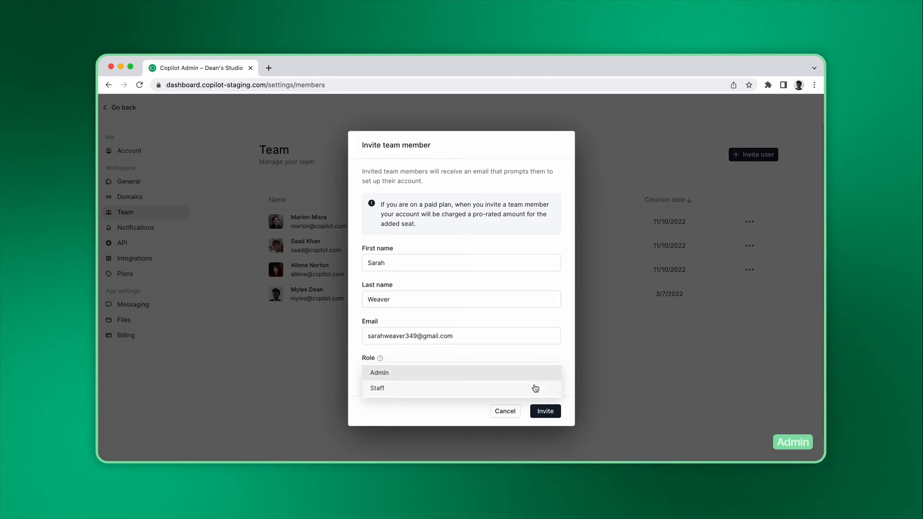
click(545, 411)
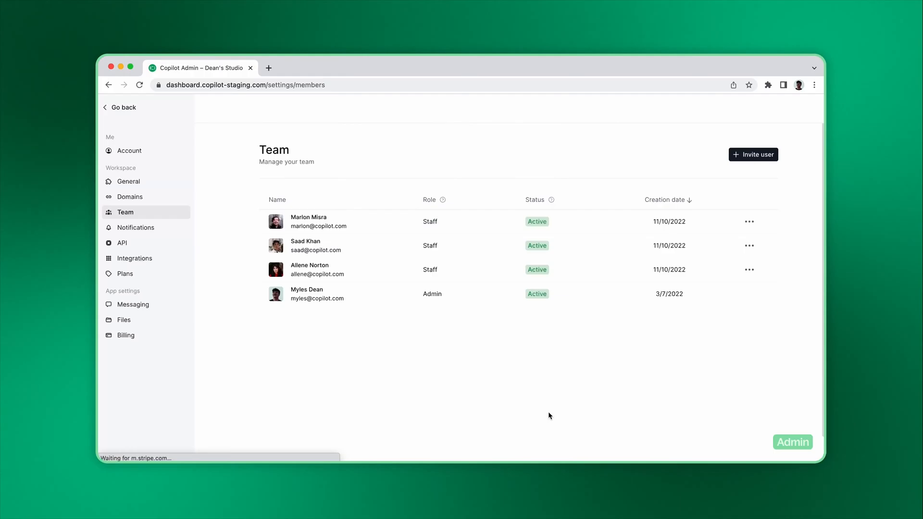
click(753, 154)
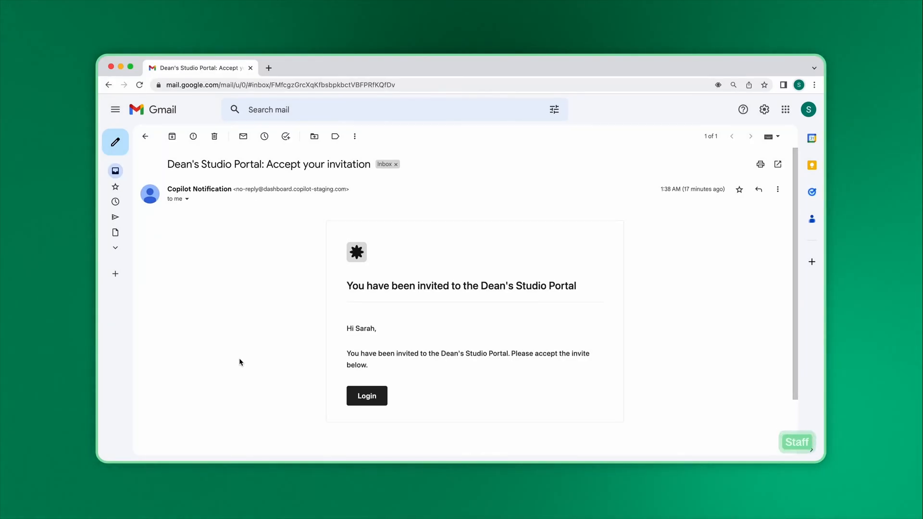
Follow the Login link in the 'Accept your invitation' email to the activation page
click(366, 395)
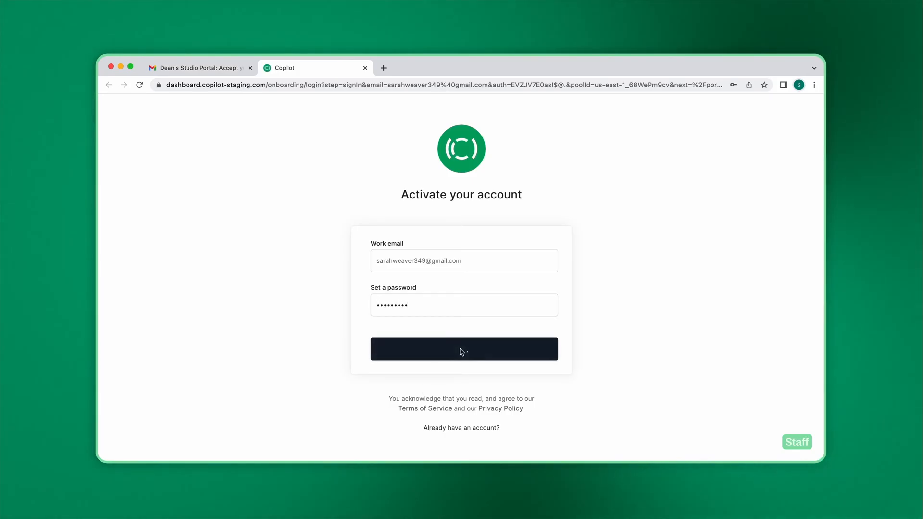
click(463, 348)
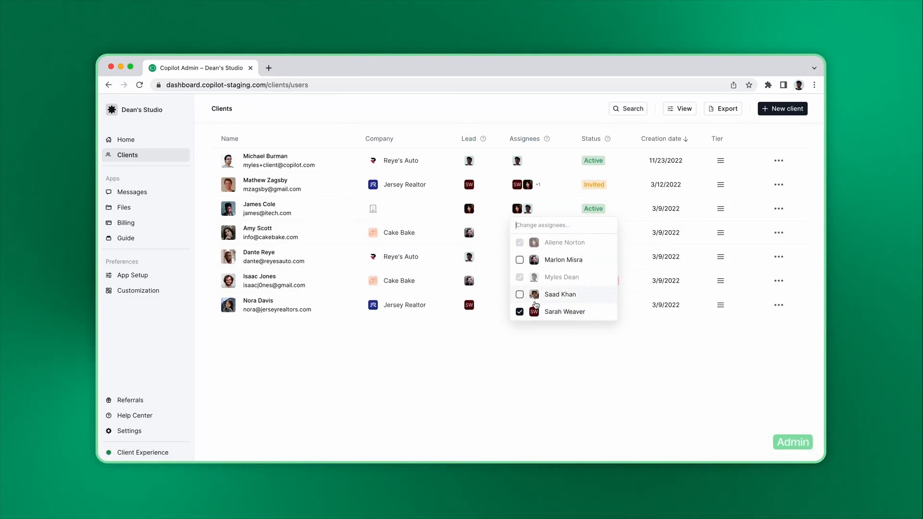
click(519, 312)
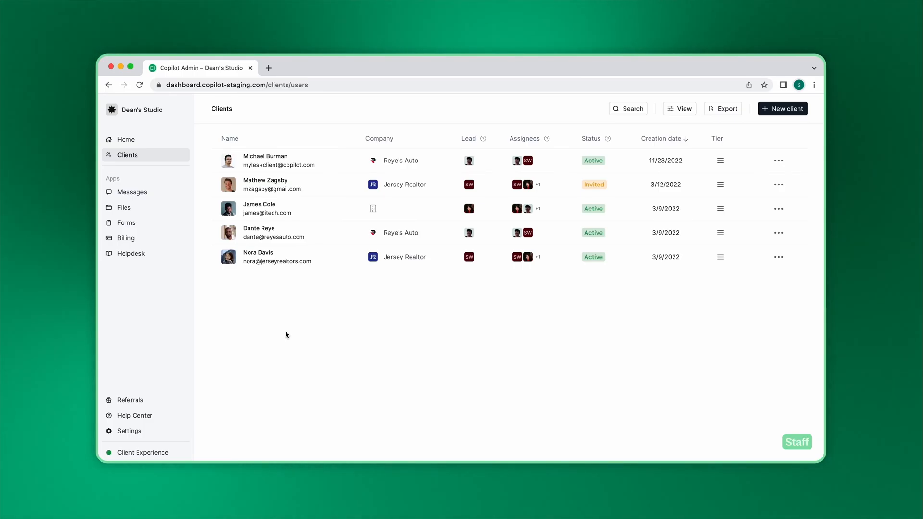
View Sarah's client Messages conversations and the shared Files channels
click(132, 192)
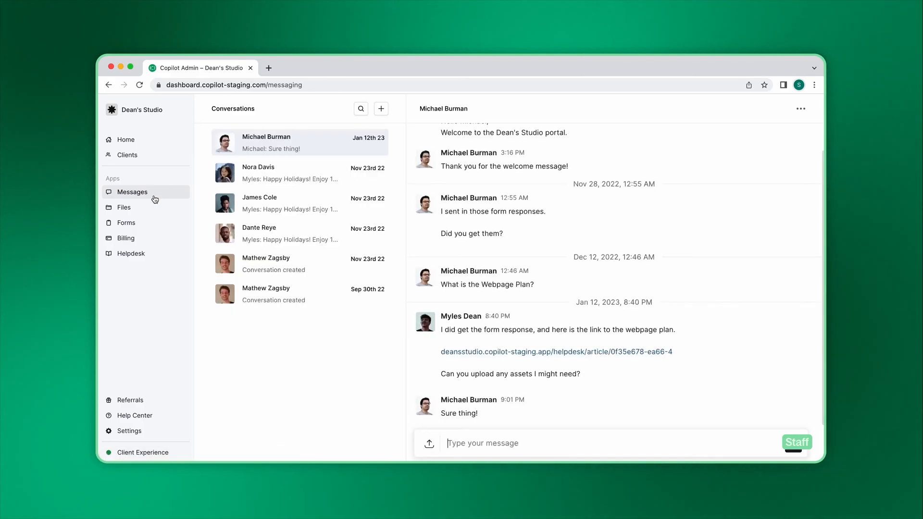
click(124, 208)
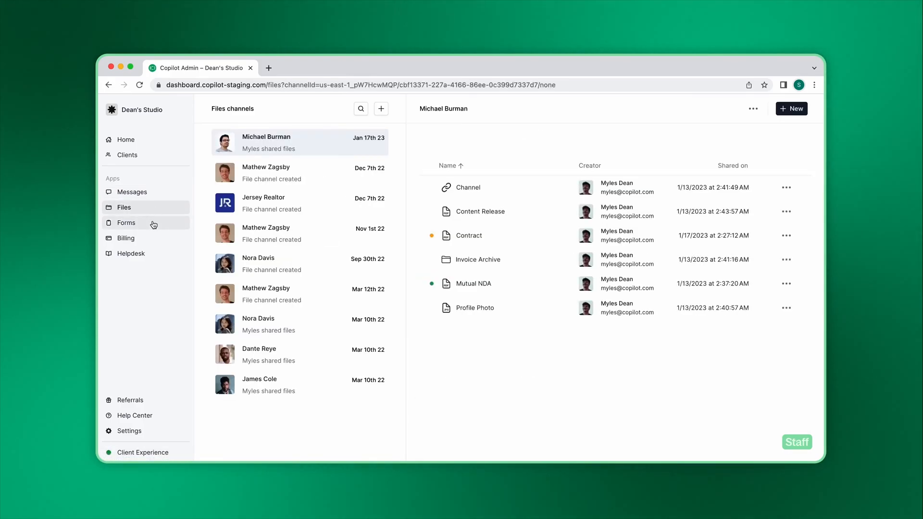